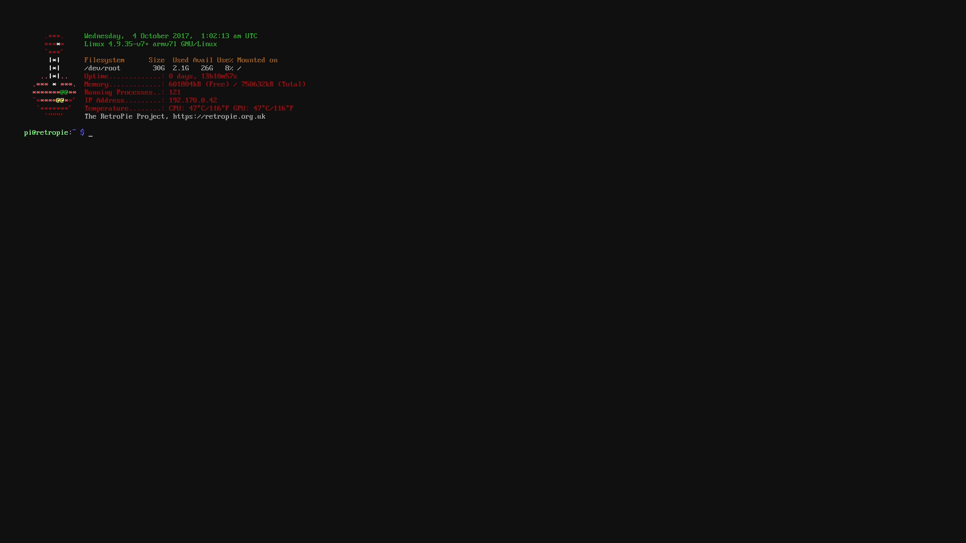
type("wget https://techwiztime.com/moonlight.sh")
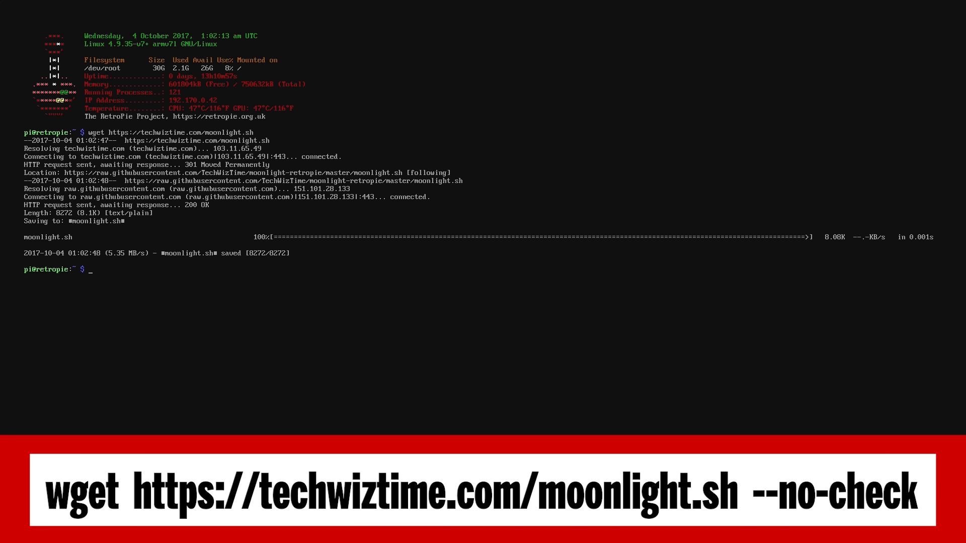
Make moonlight.sh executable with sudo chmod +x
type("sudo")
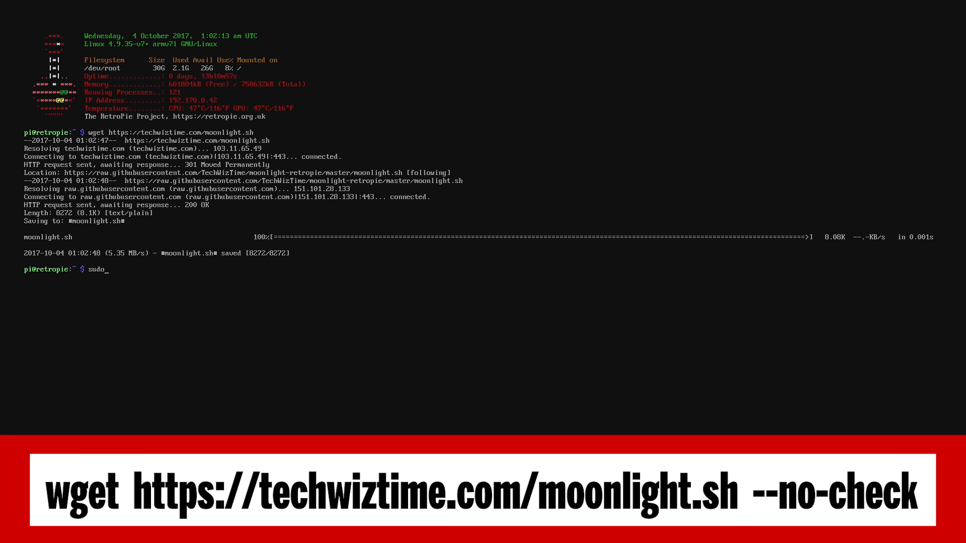
type("chmod")
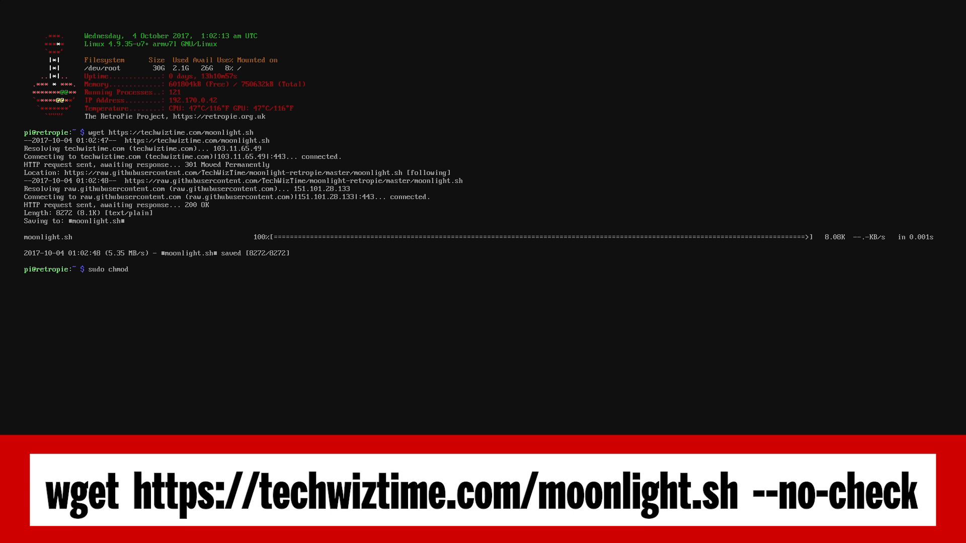
type("+")
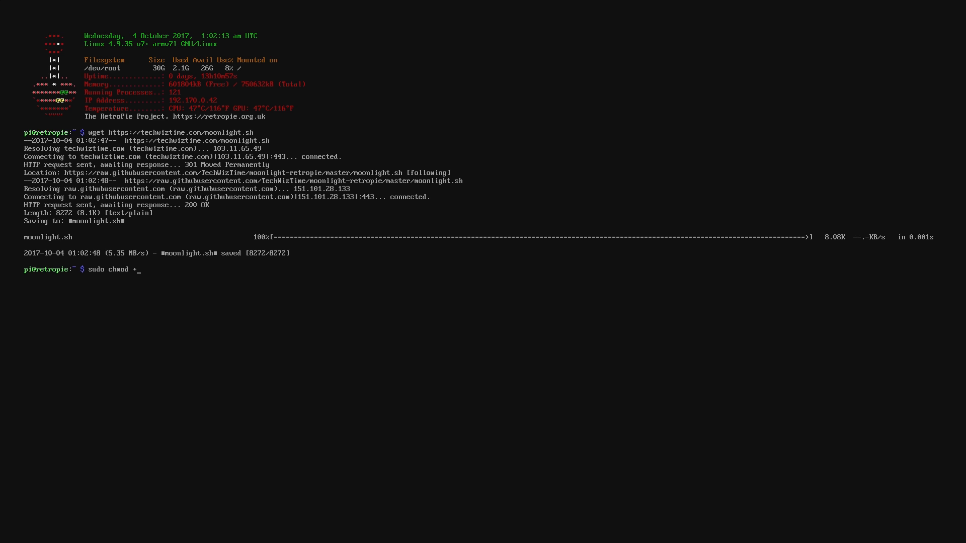
type("x")
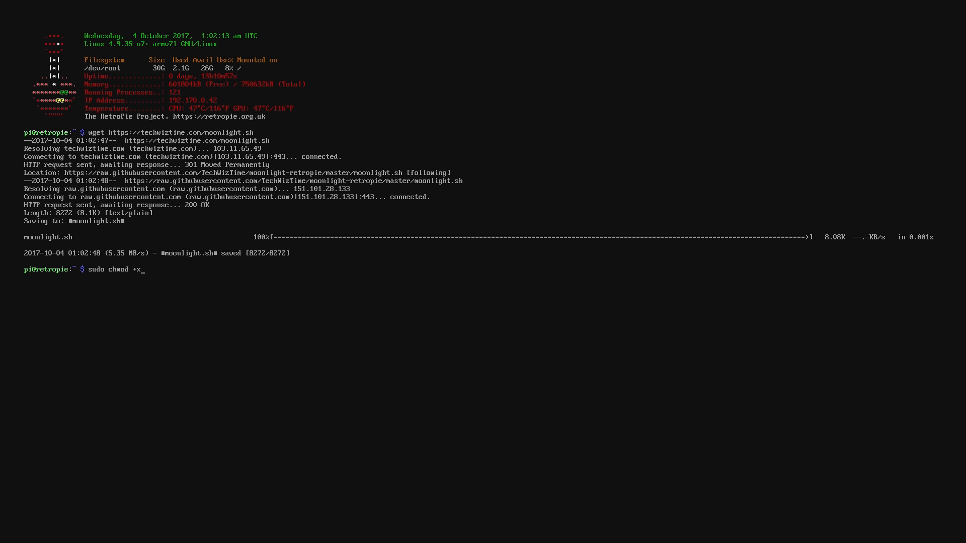
type("moonlig")
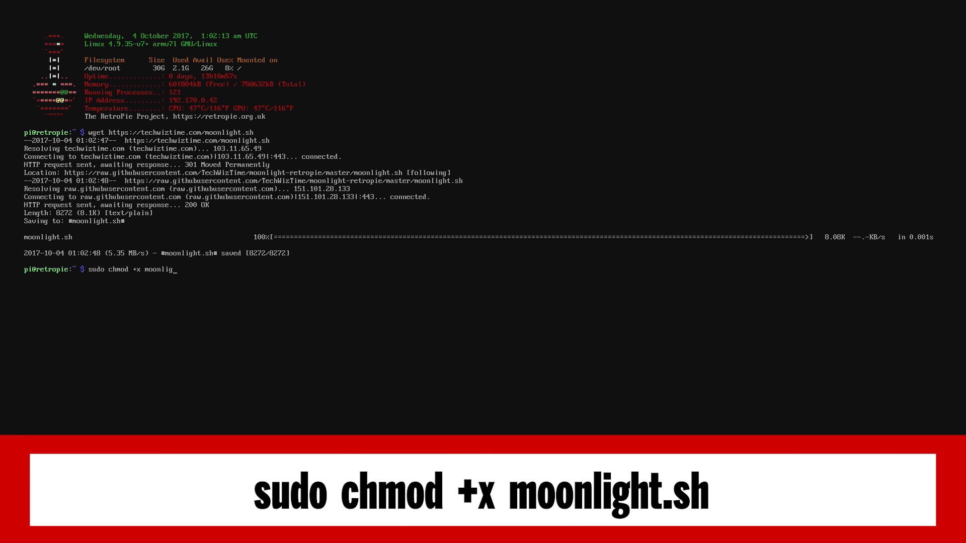
type("ht.sh")
type("sudo ./moonligh")
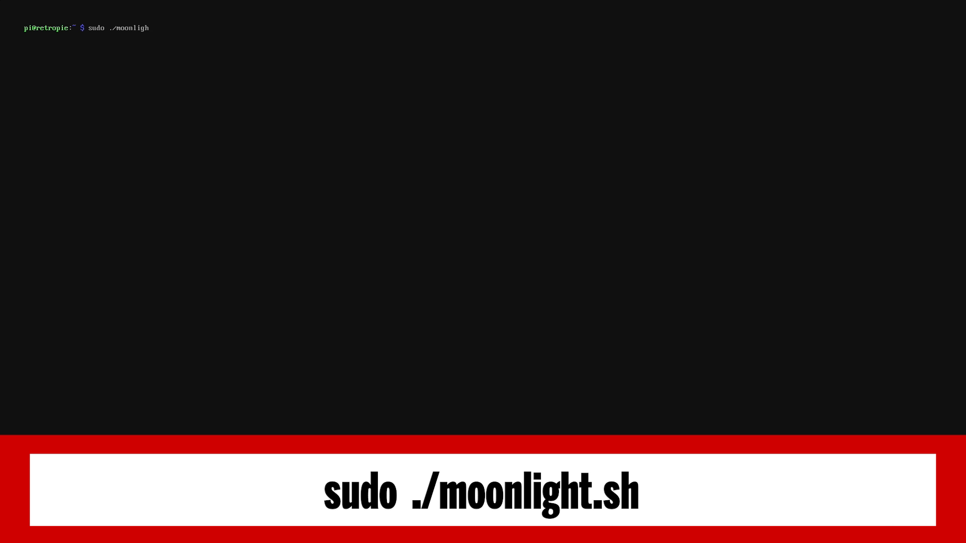
Run sudo ./moonlight.sh and choose option 1 so Moonlight installs through phases one to four
type("t.sh")
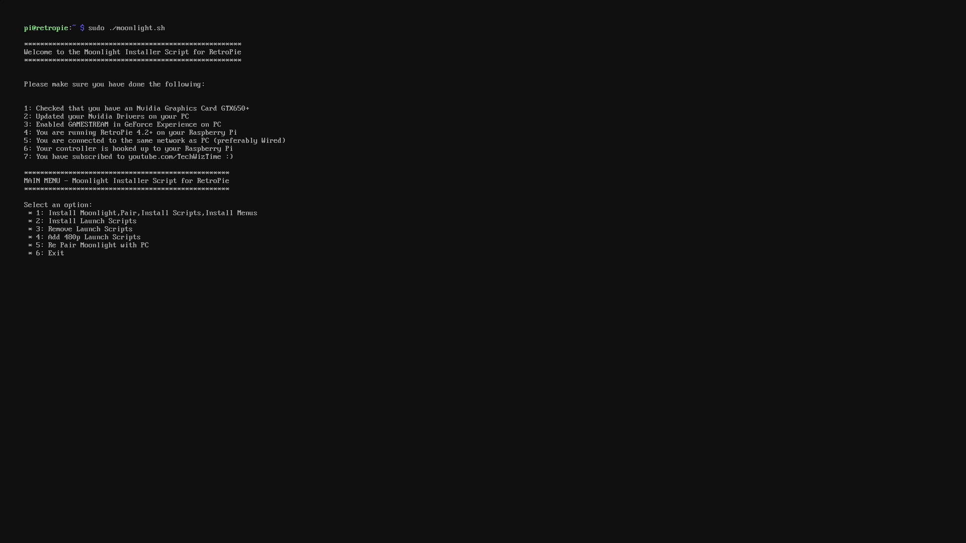
type("1")
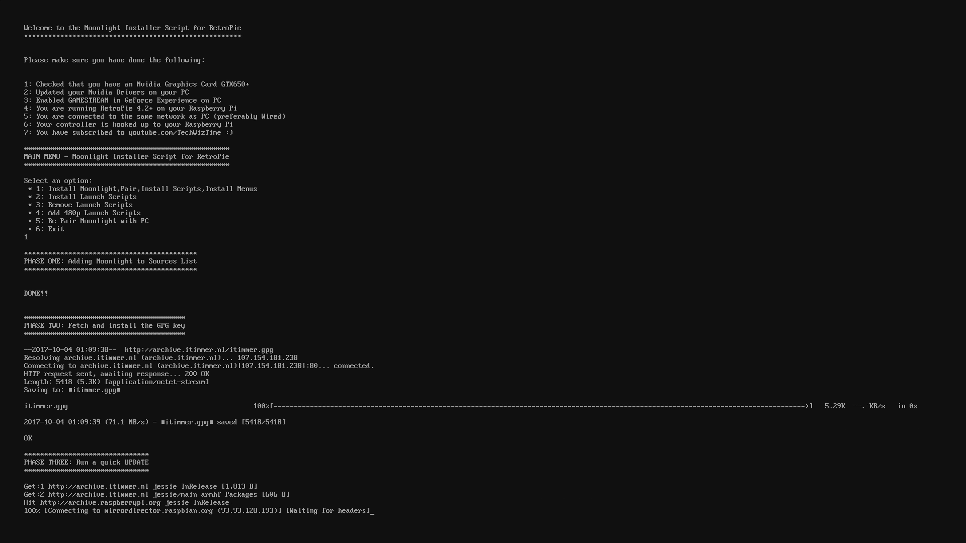
scroll("down", 3)
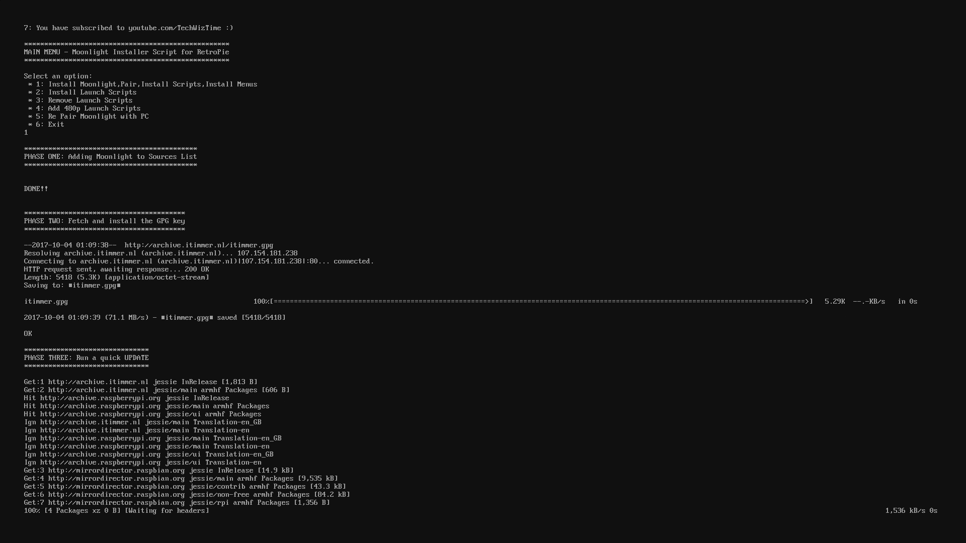
scroll("down", 3)
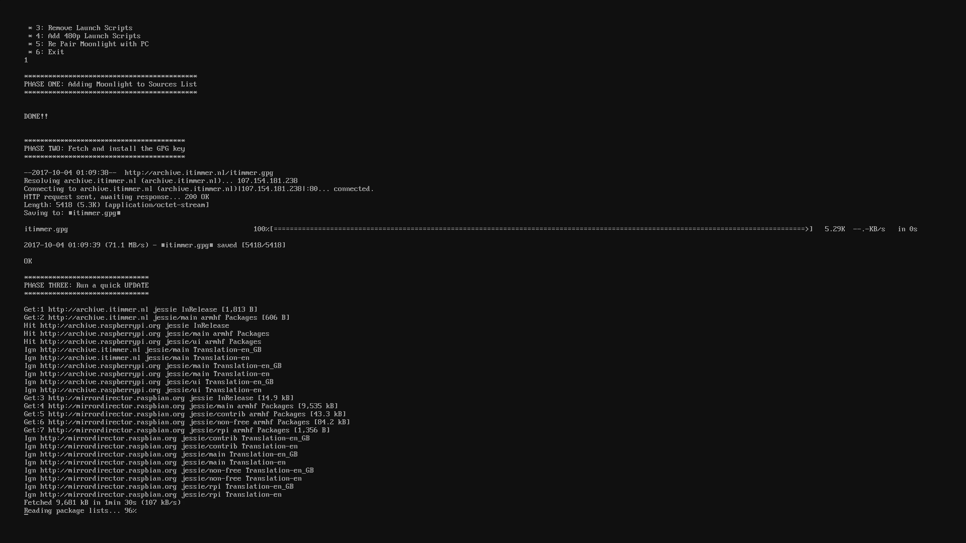
scroll("down", 3)
type("y")
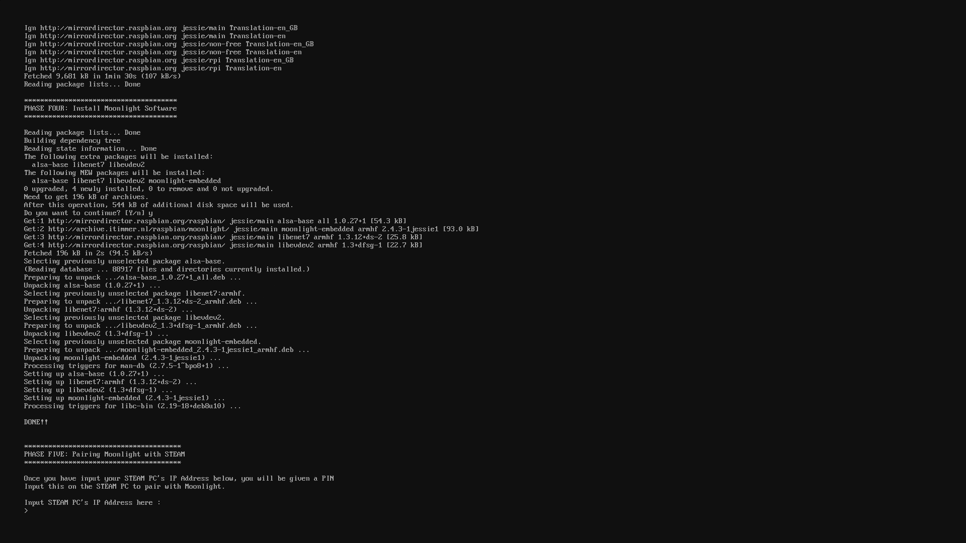
Enter the Steam PC's IP address 192.170.0.38 at the Moonlight pairing prompt
type("192.17")
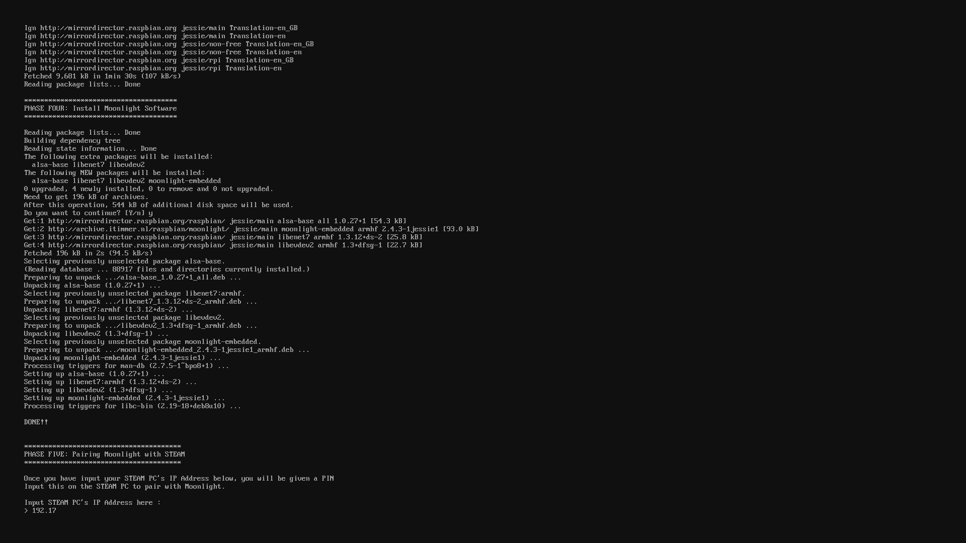
type("0.")
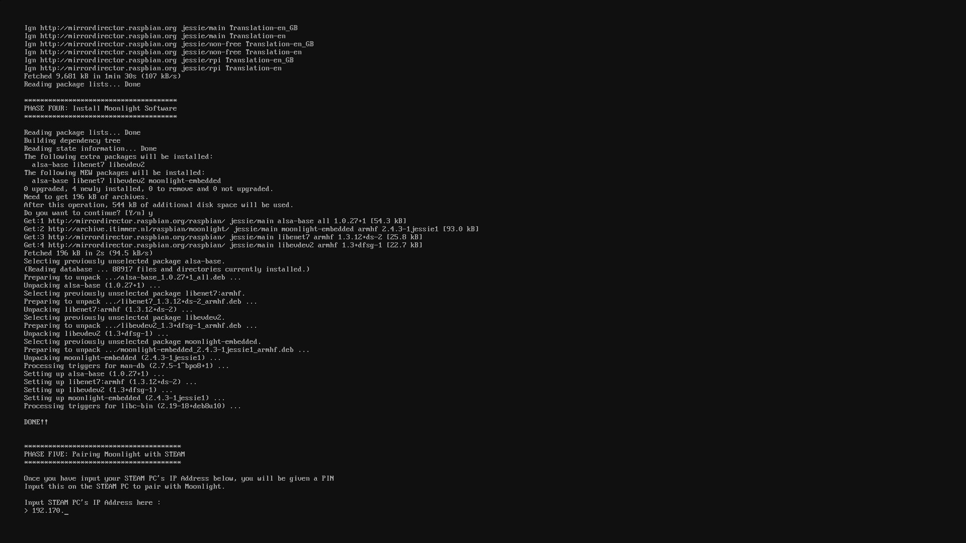
type("0.38")
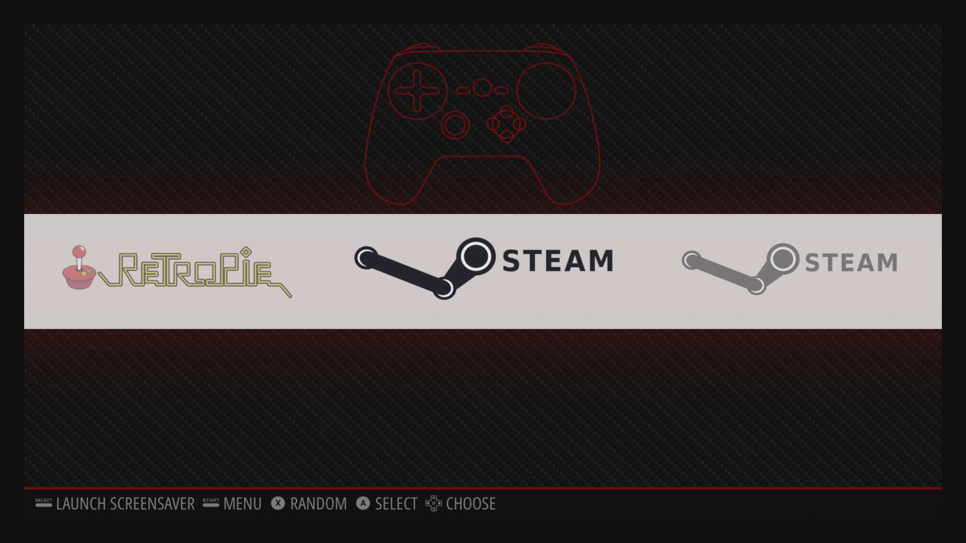
Quit EmulationStation back to the RetroPie shell prompt
key("enter")
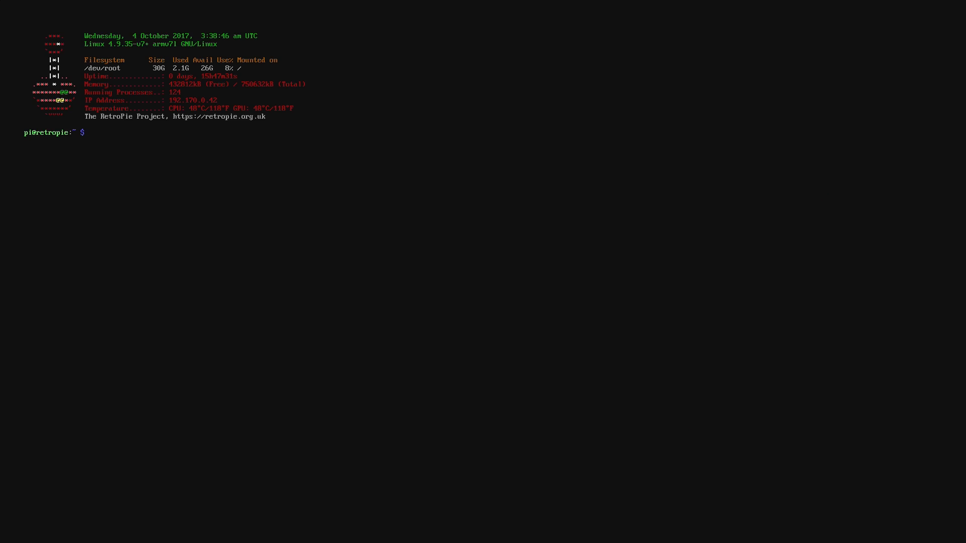
Edit es_systems.cfg in nano to delete the duplicate Steam system block and save it
type("nano")
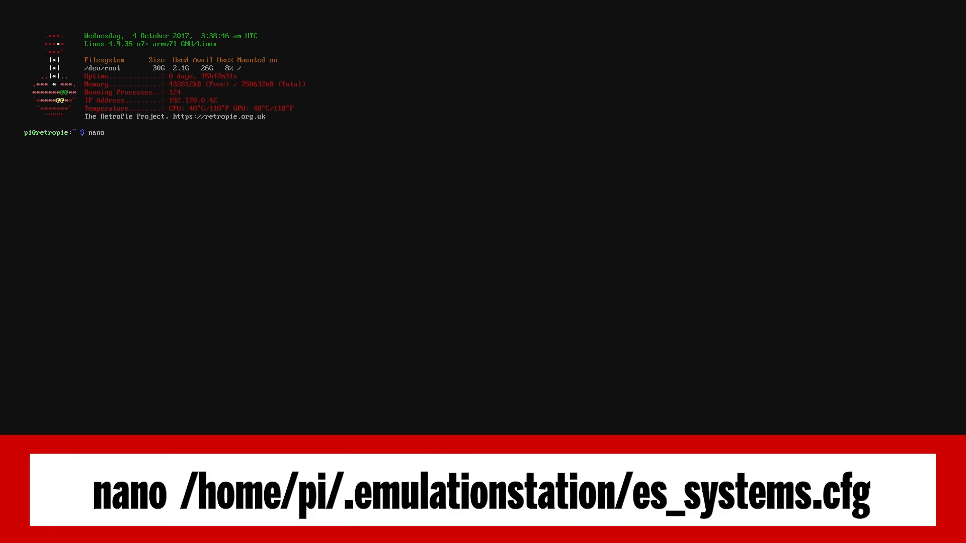
key("Enter")
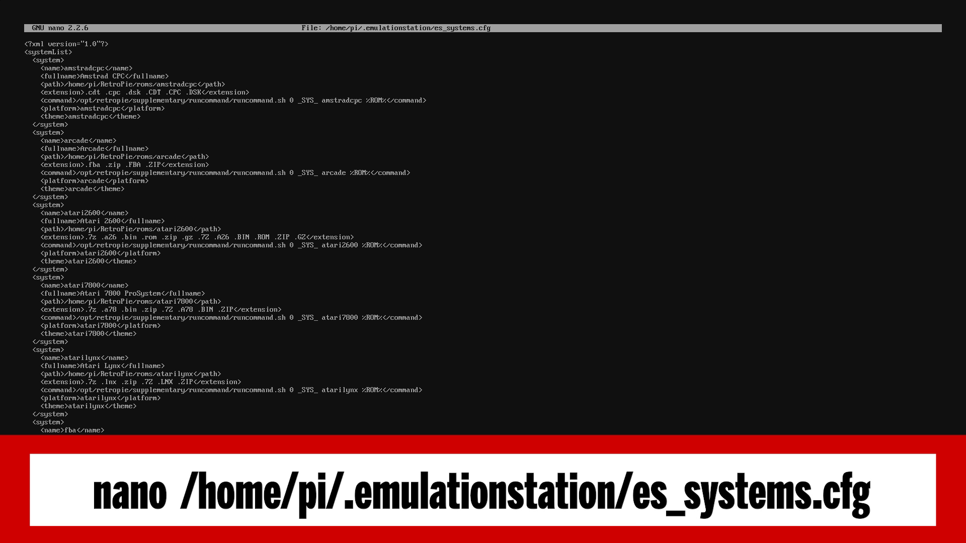
scroll("down", 3)
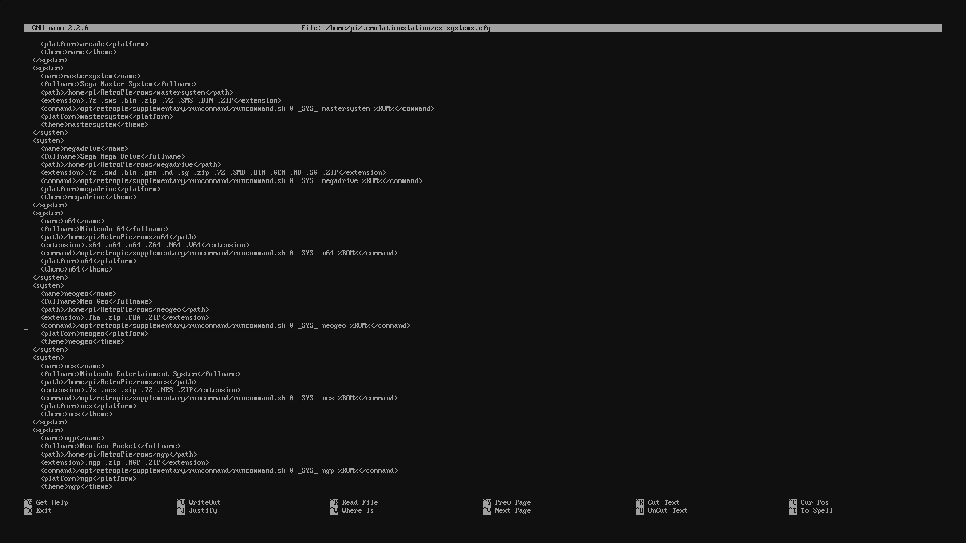
scroll("down", 3)
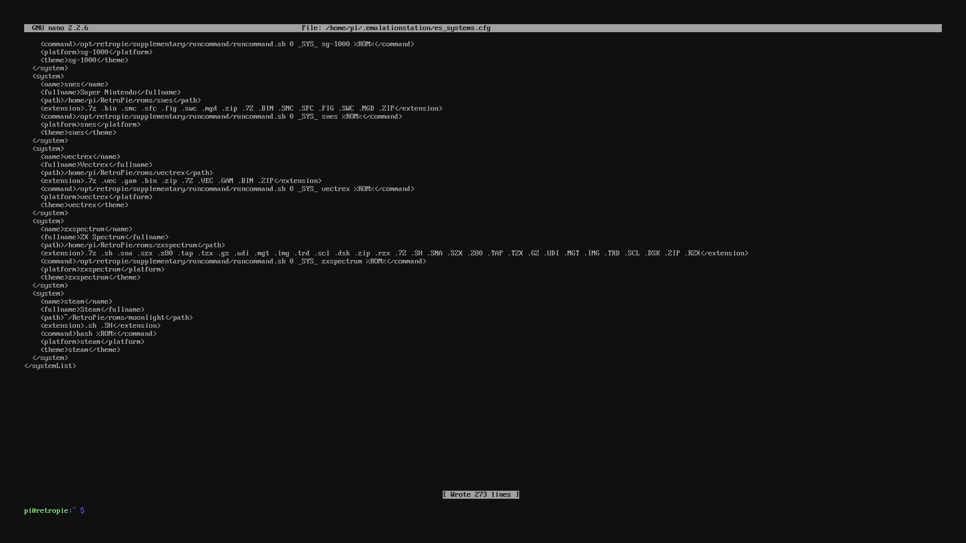
type("exi")
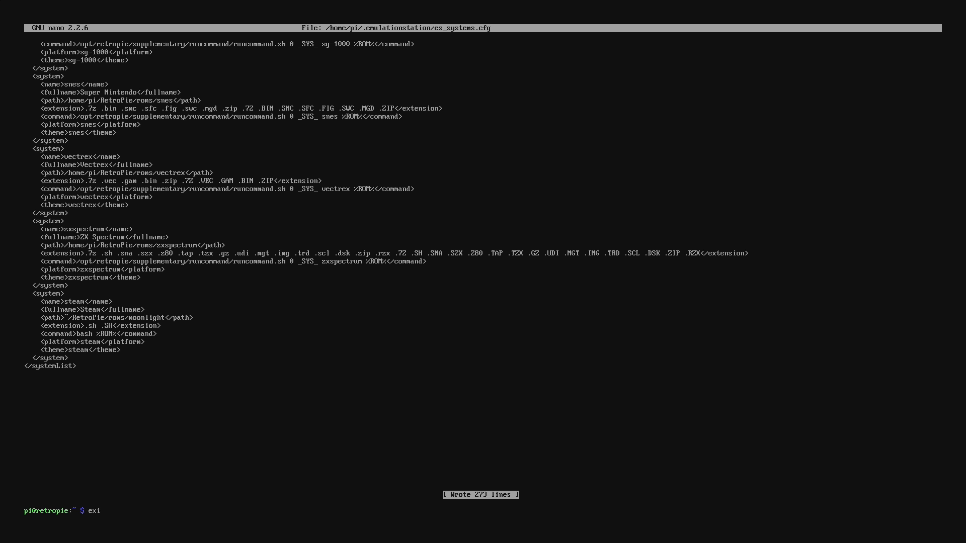